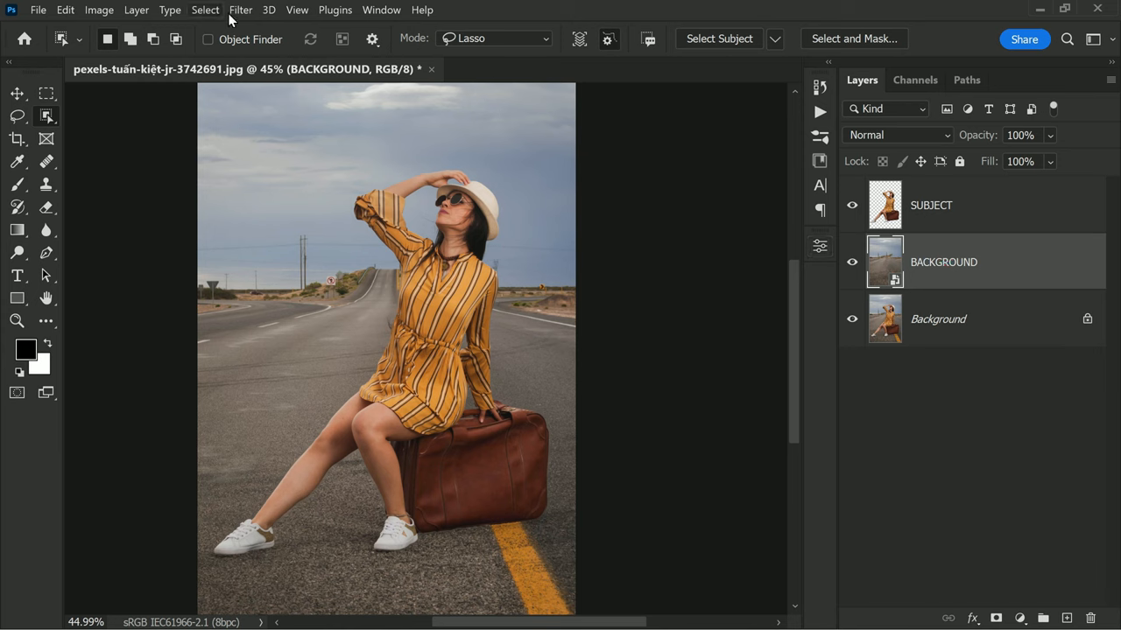
Open the Filter menu to reach the Blur Gallery submenu for the BACKGROUND layer
{"action": "left_click", "coordinate": [241, 9]}
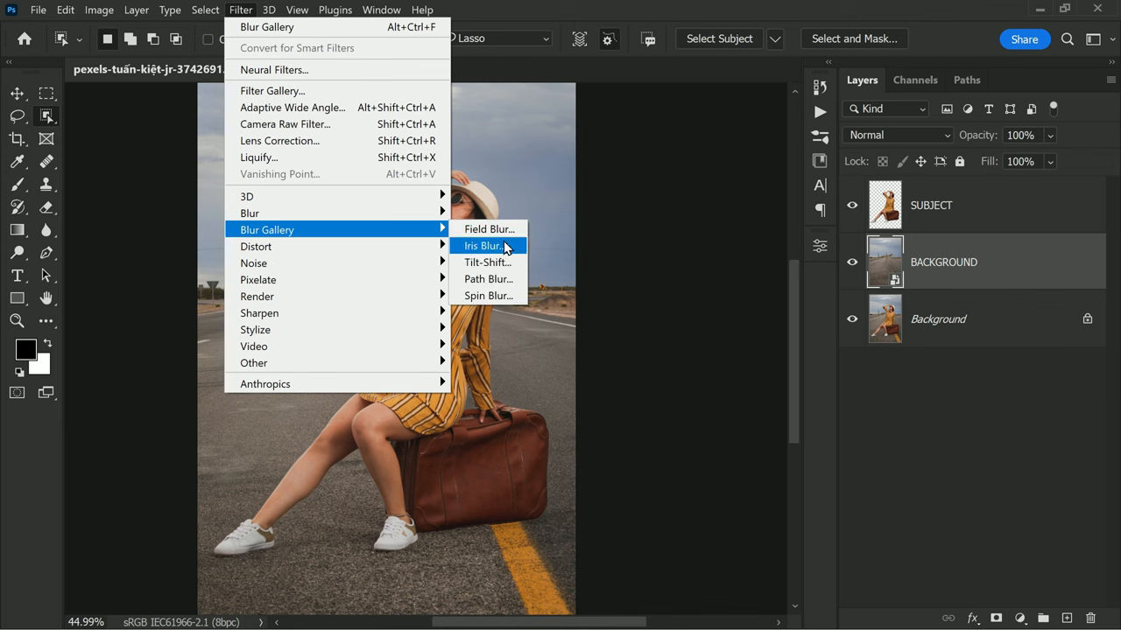